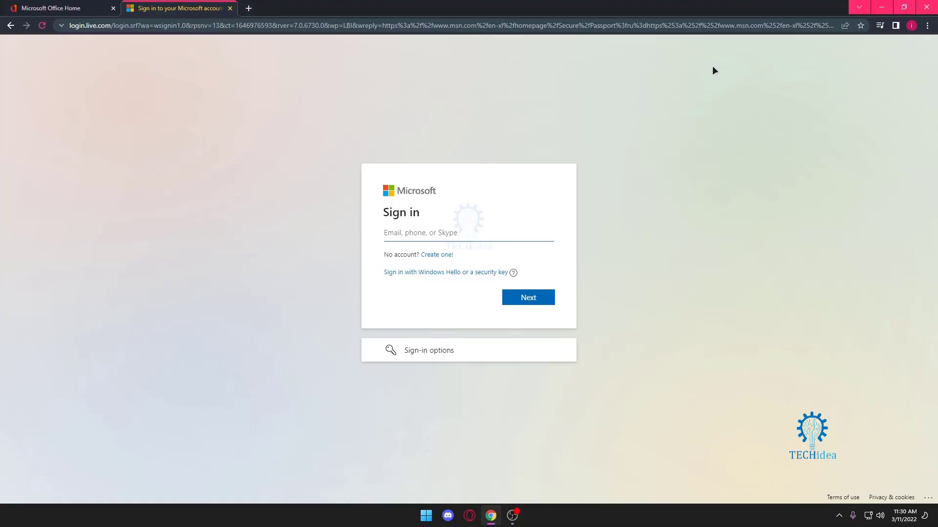
click(468, 232)
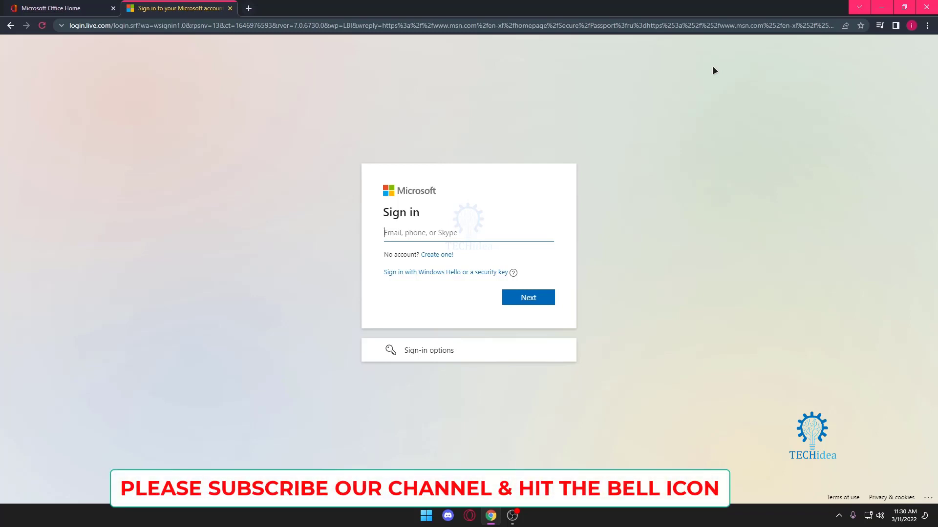
mouse_move(502, 209)
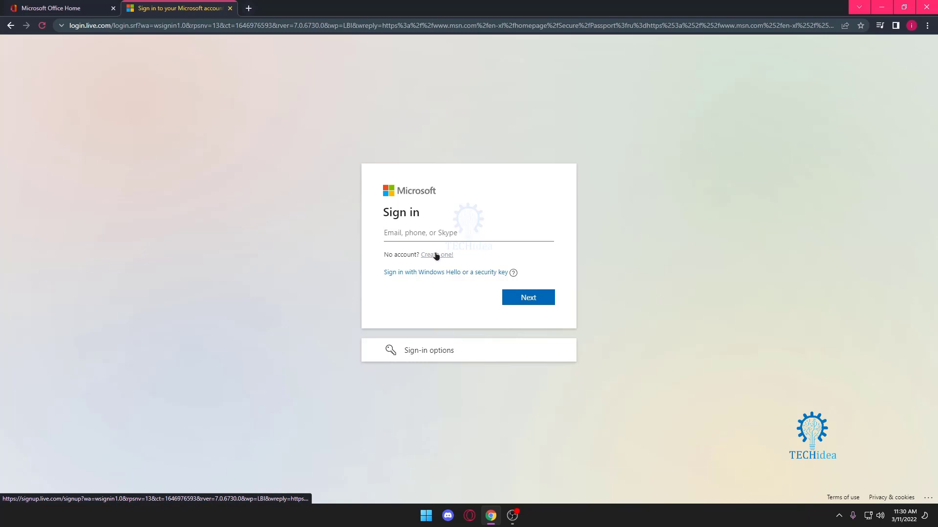
click(436, 254)
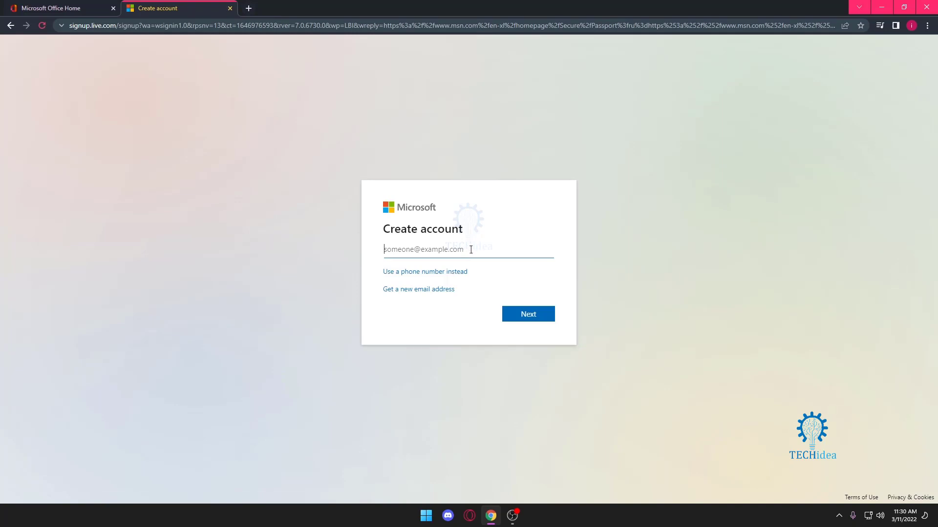
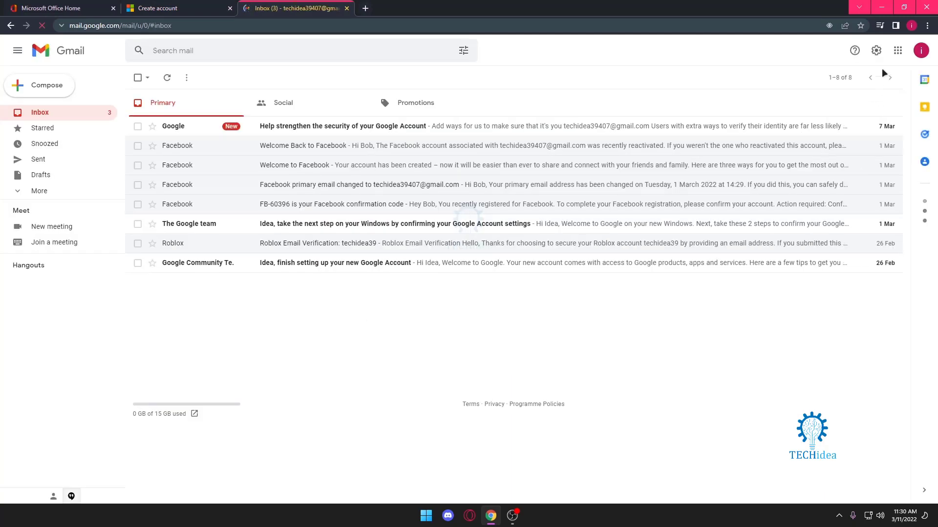
click(920, 49)
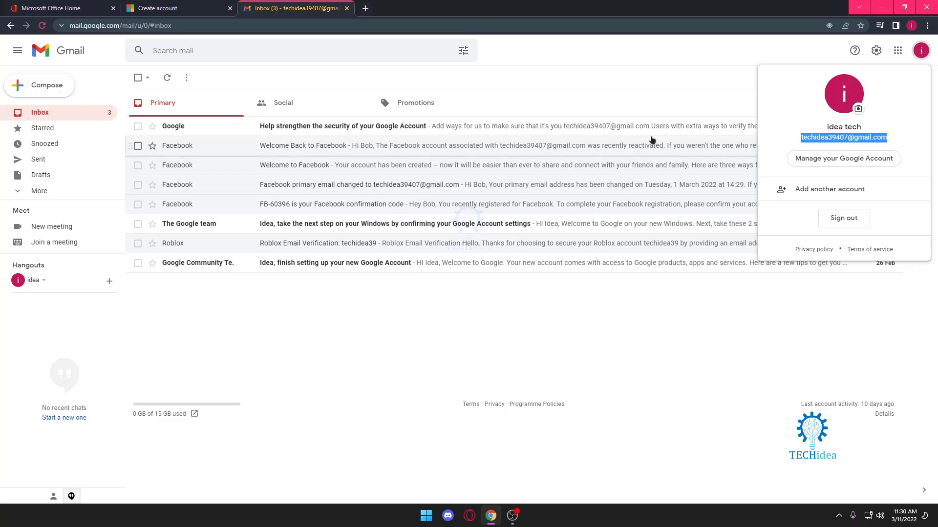
click(178, 8)
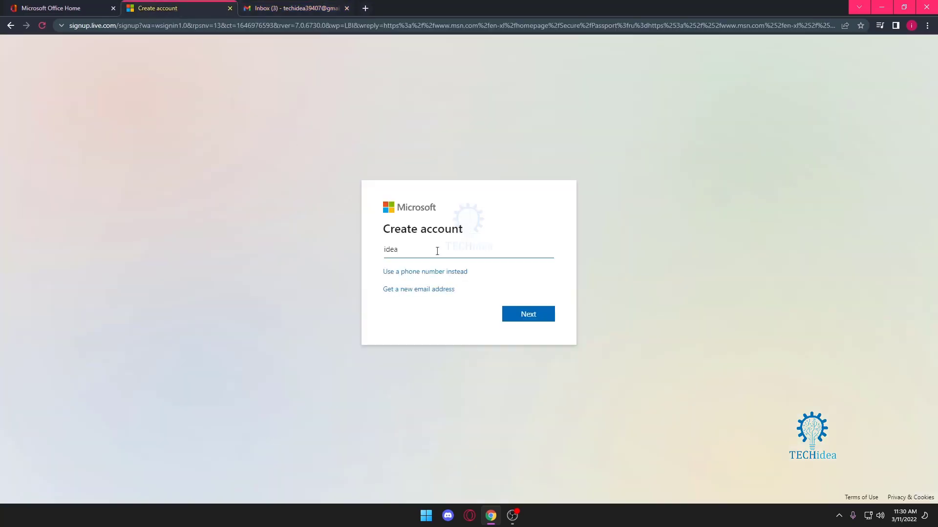
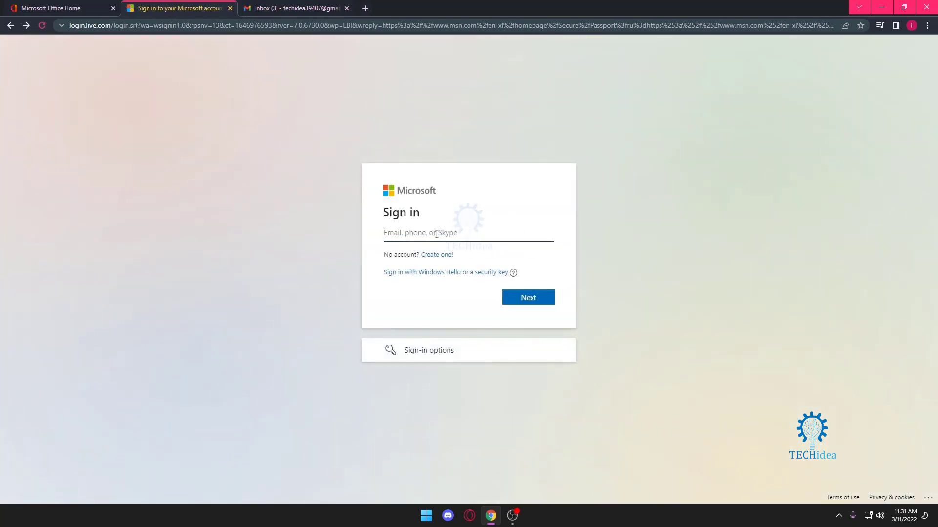
Register the Gmail address as a new Microsoft account and set its password
click(526, 297)
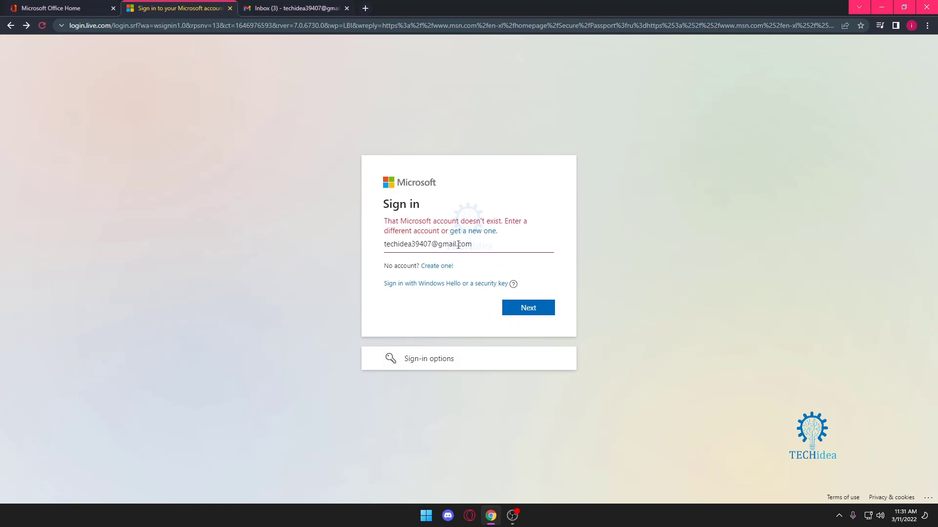
mouse_move(469, 281)
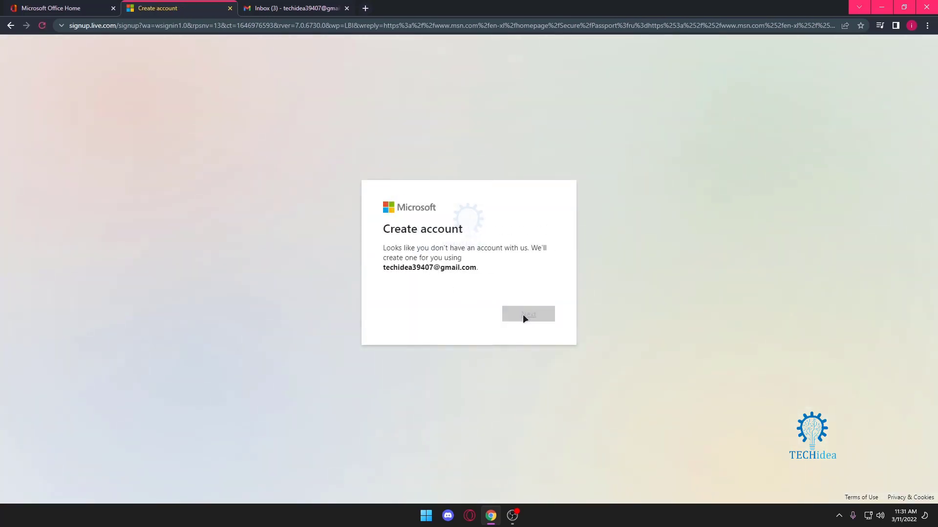
click(528, 314)
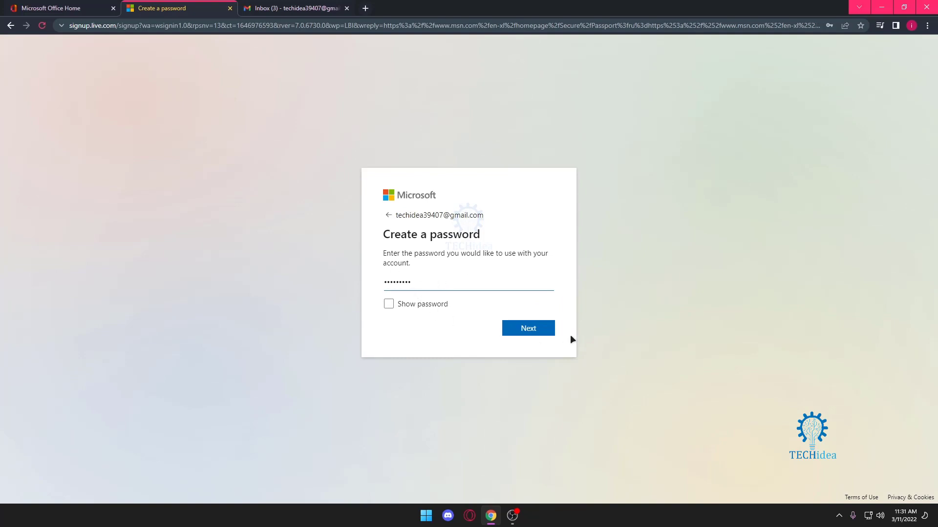
click(527, 328)
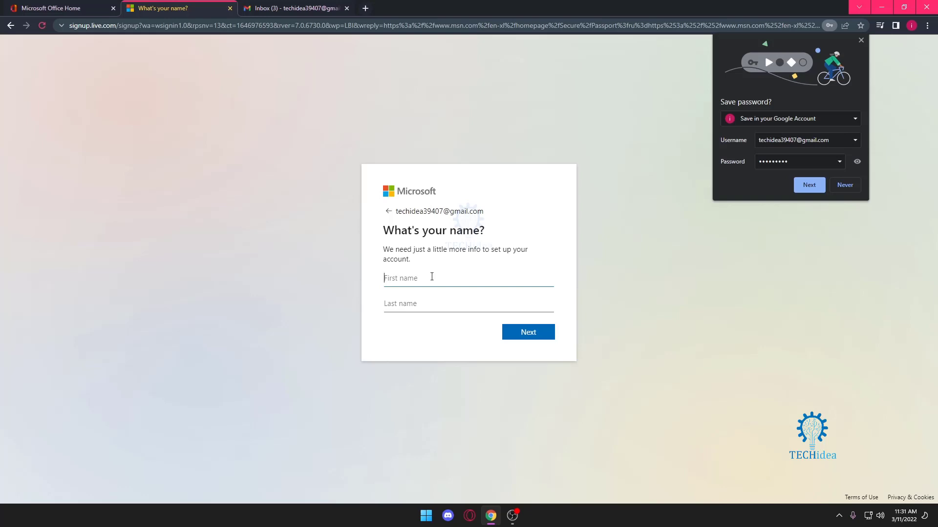
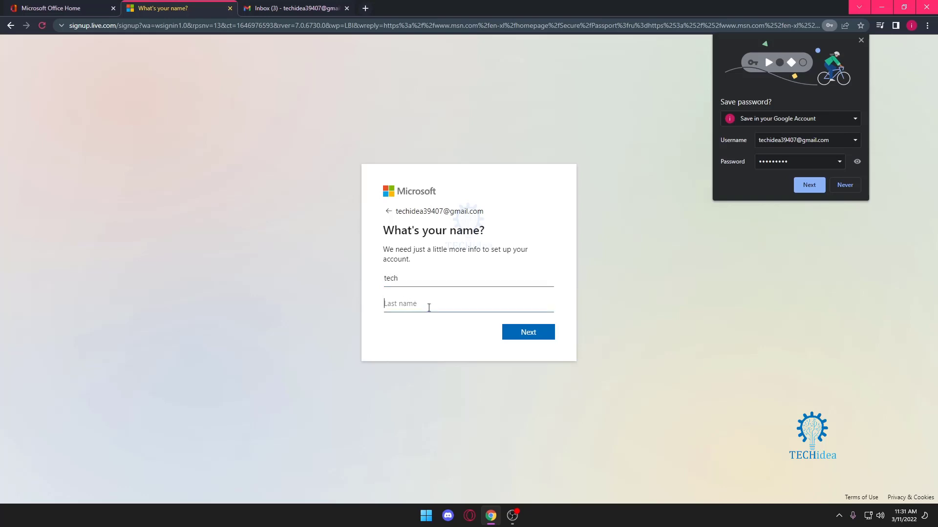
Submit the first and last name and choose Antarctica as the country/region
click(527, 332)
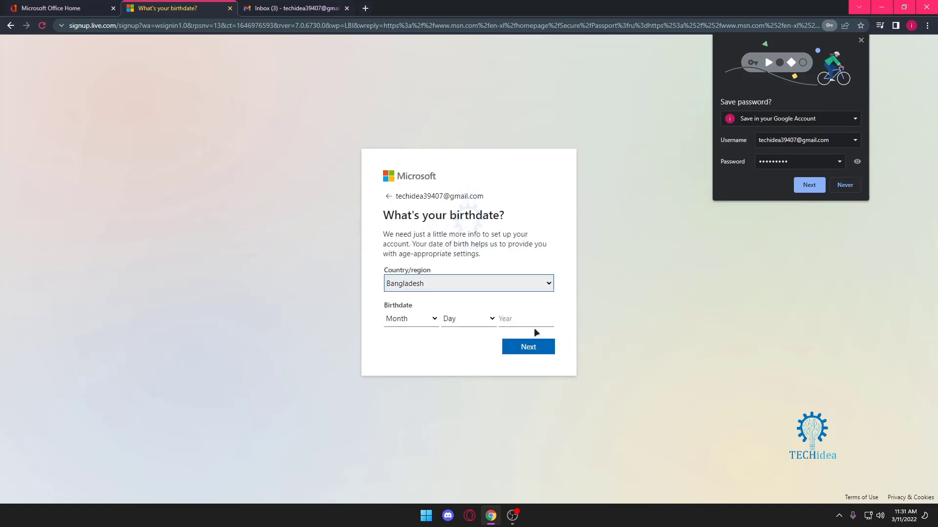
click(467, 283)
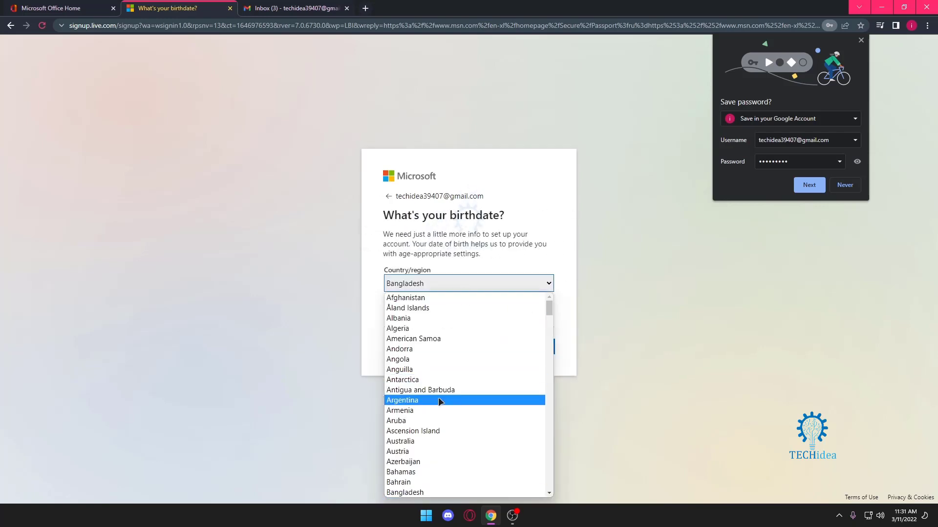
click(405, 297)
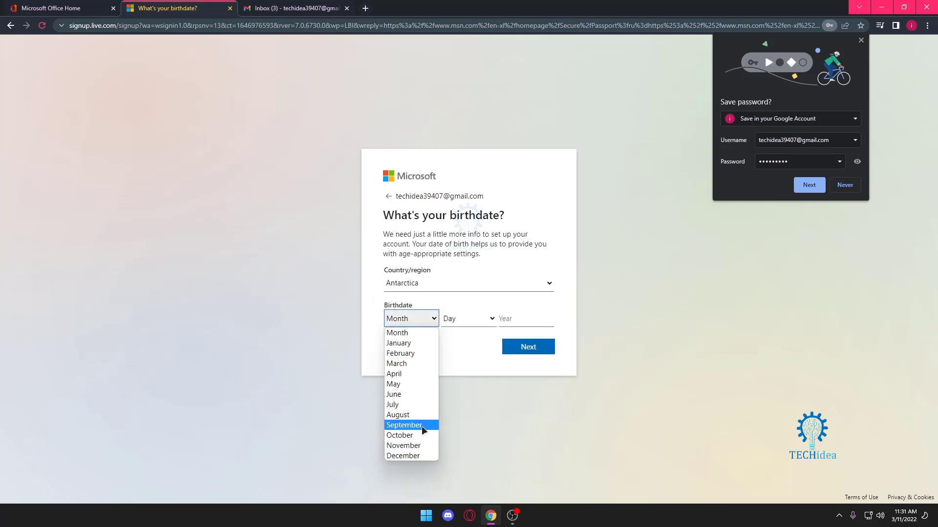
click(404, 425)
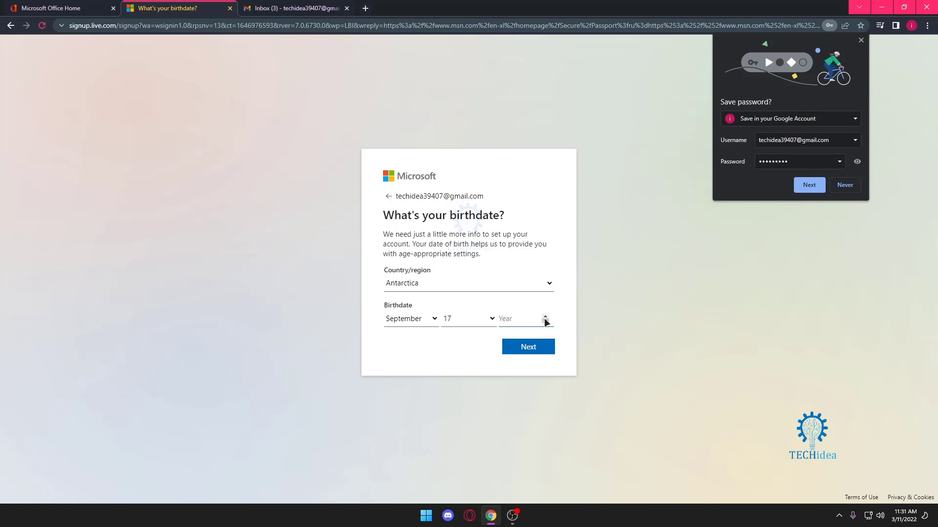
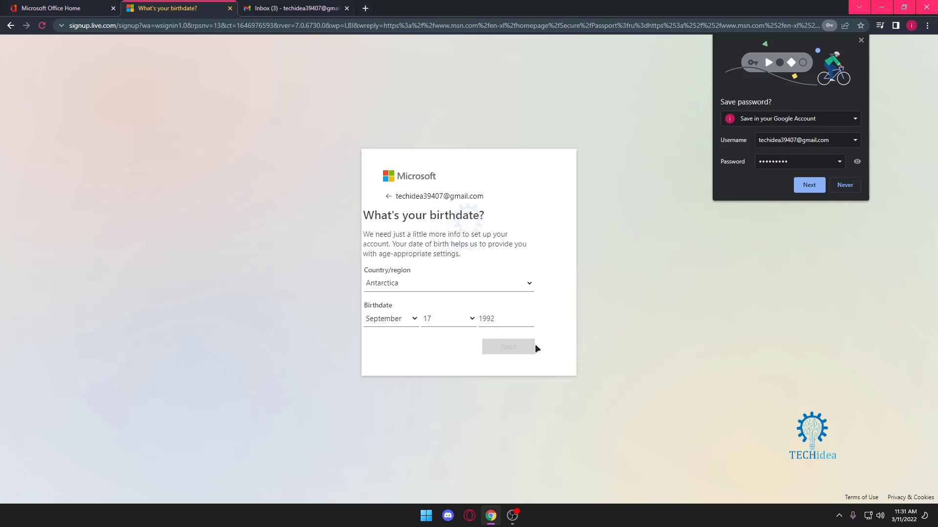
click(508, 347)
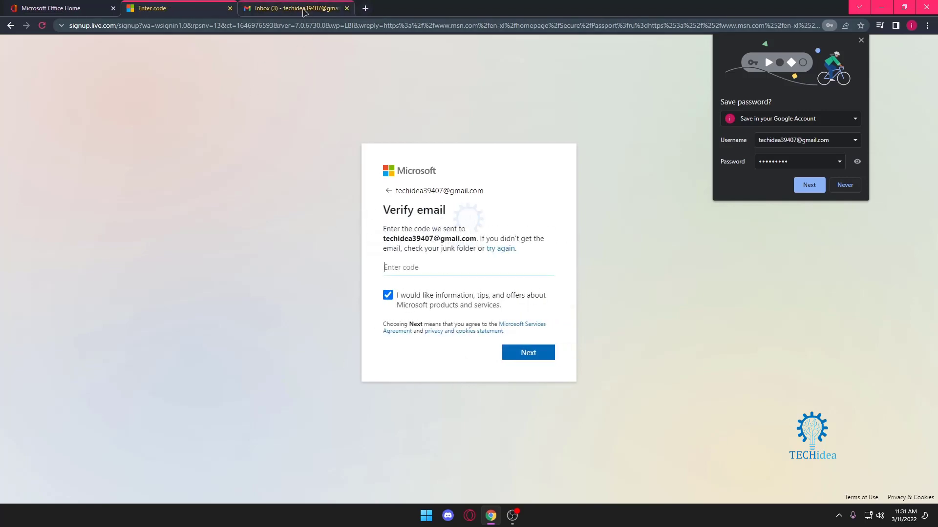
click(295, 7)
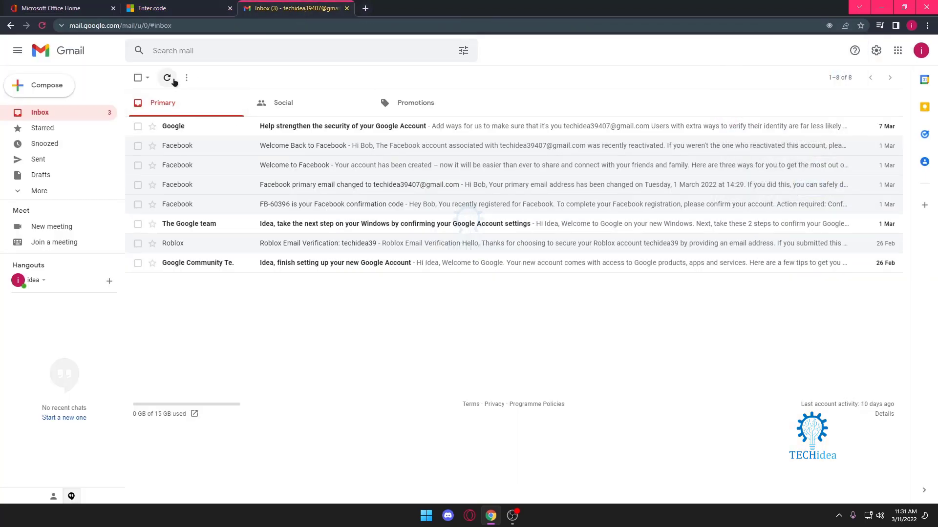
click(167, 78)
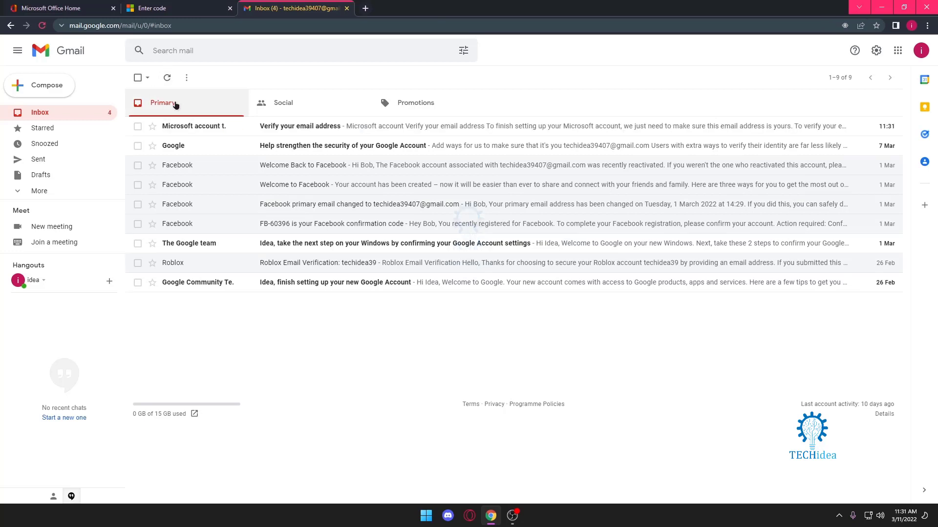
click(300, 126)
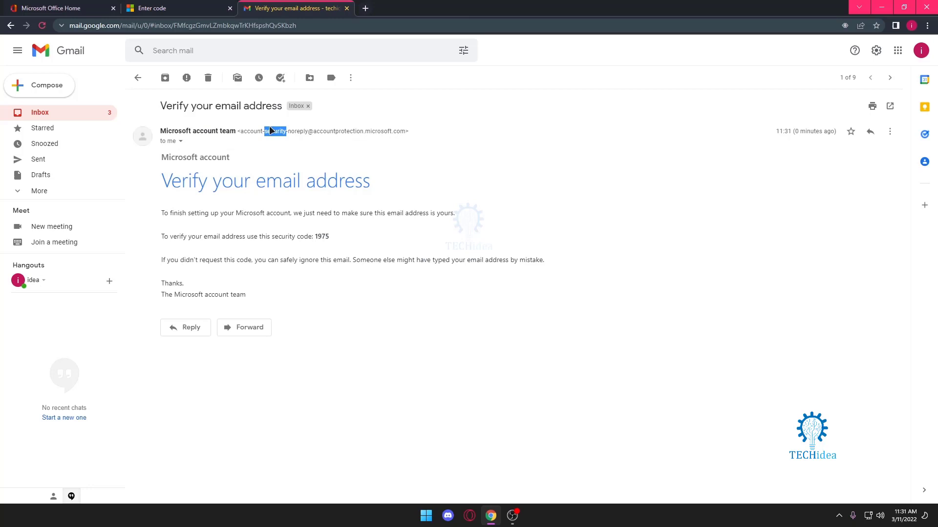
click(174, 8)
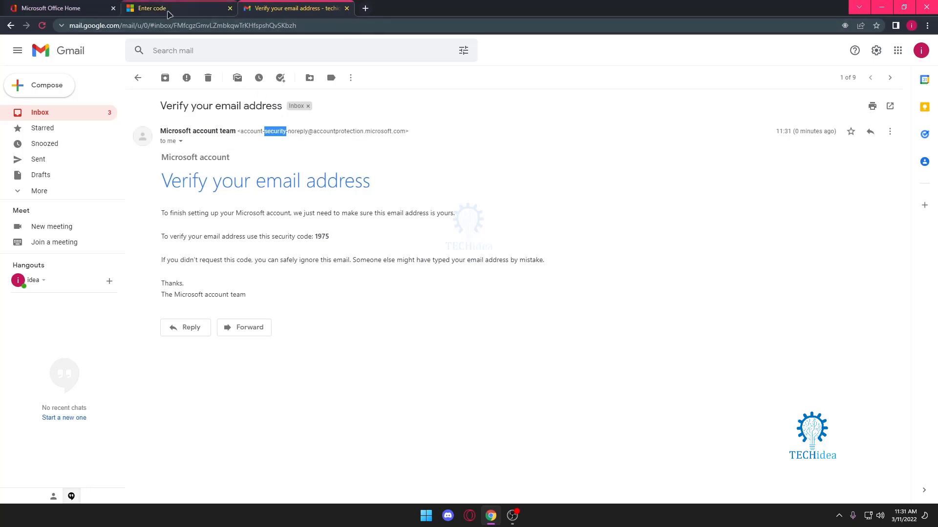
click(179, 8)
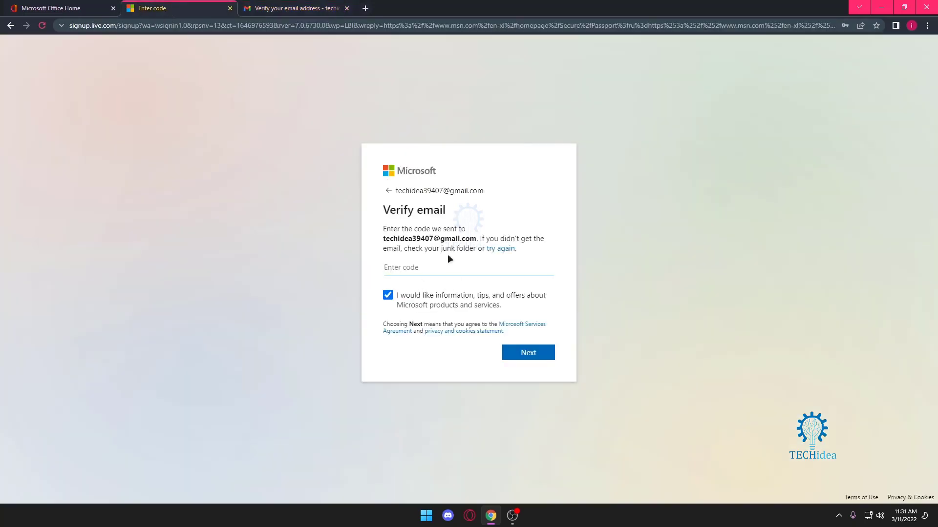
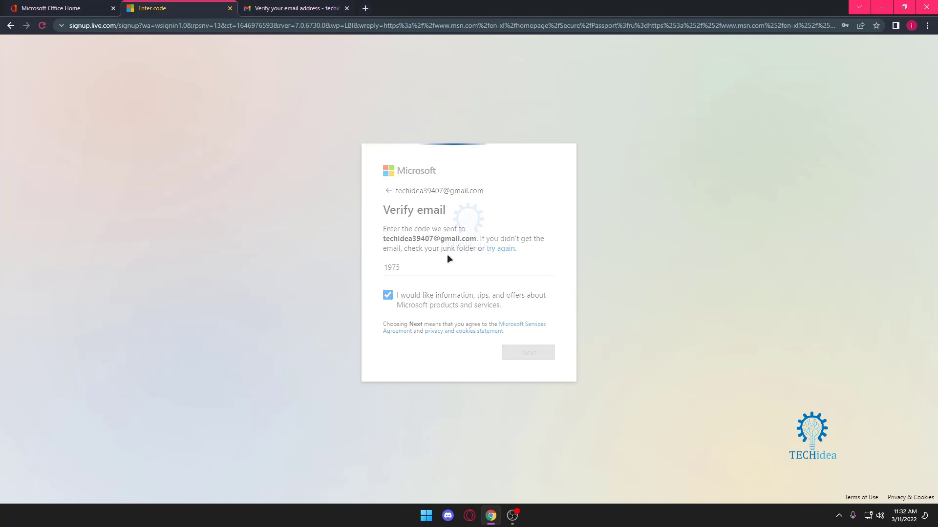
Submit the code and solve the robot-check mouse-picture puzzle, retrying after a wrong pick
click(527, 353)
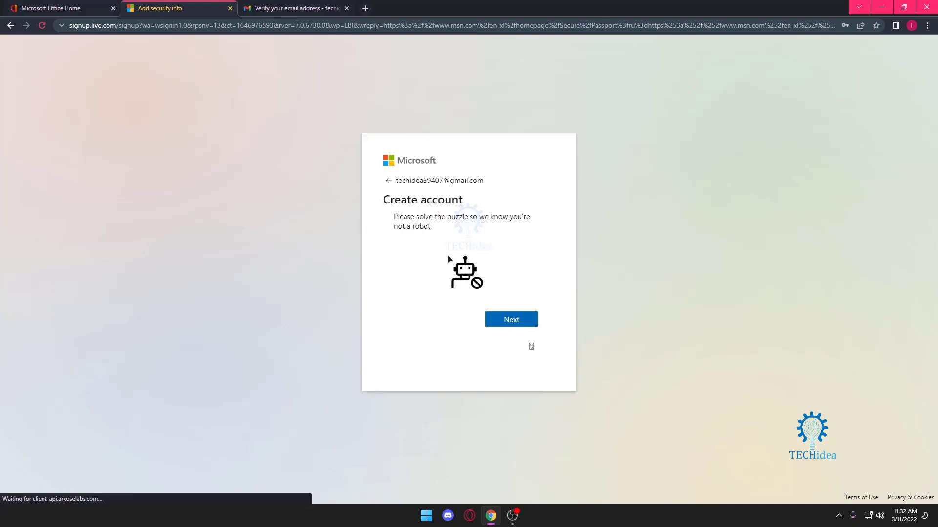
mouse_move(477, 303)
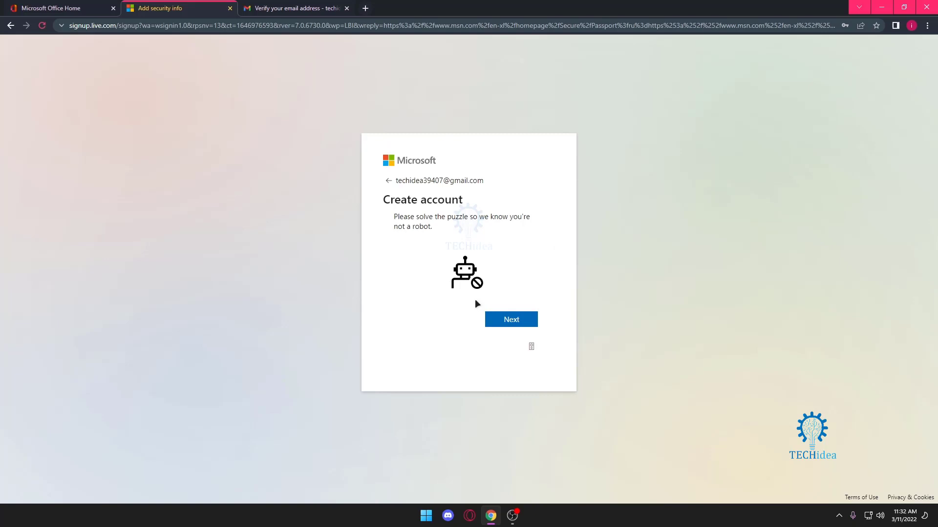
click(510, 320)
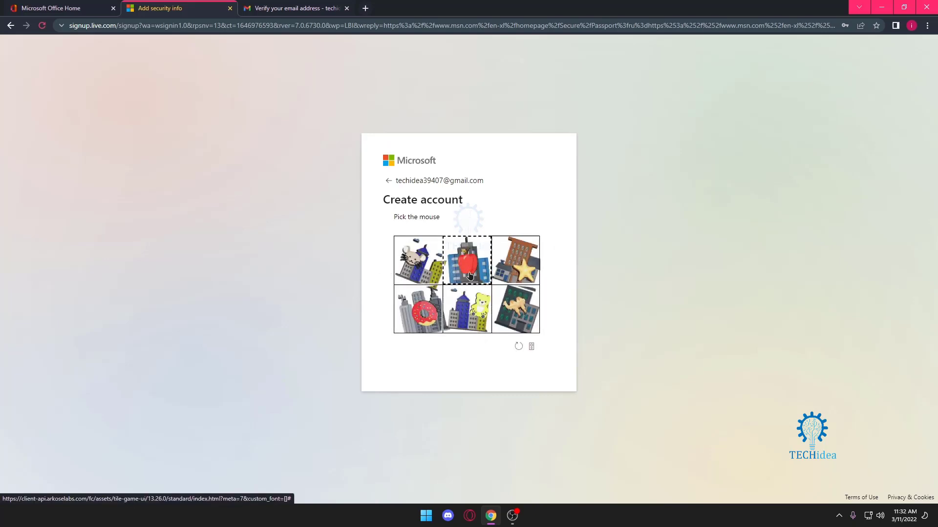
click(467, 260)
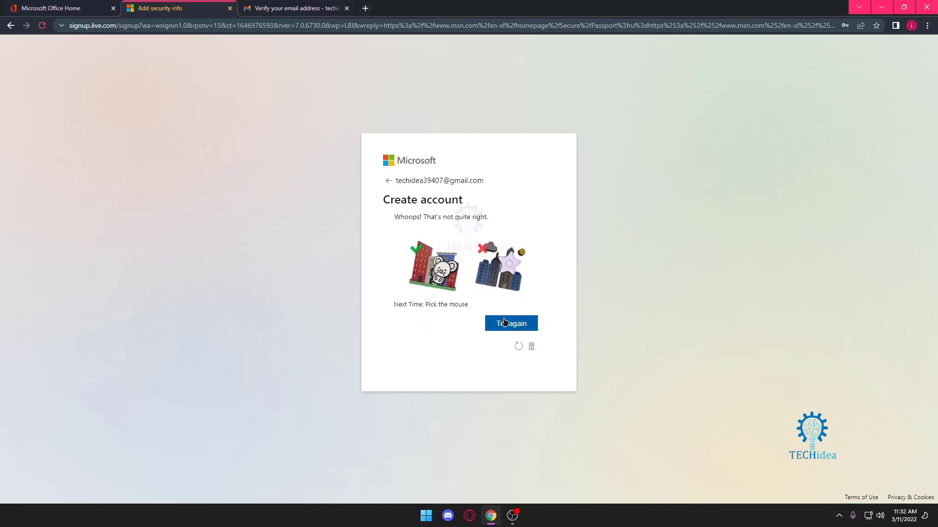
click(510, 323)
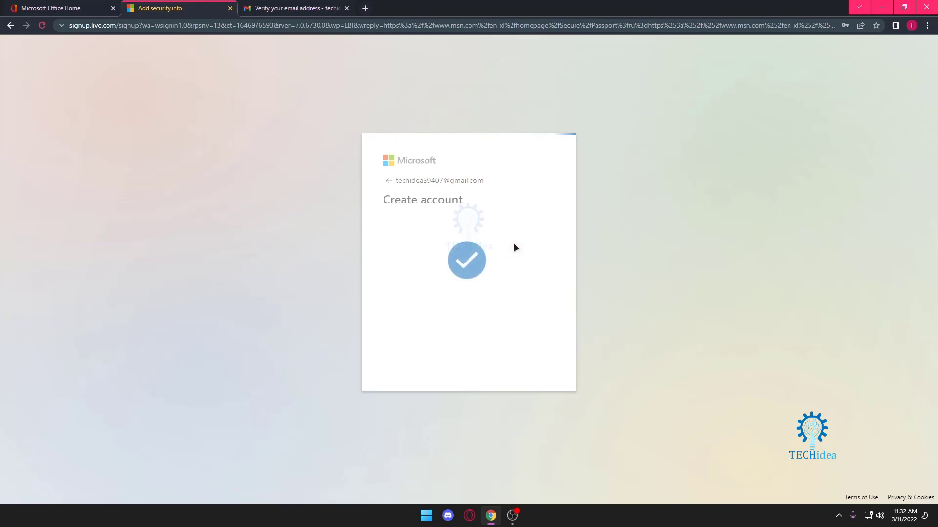
mouse_move(504, 244)
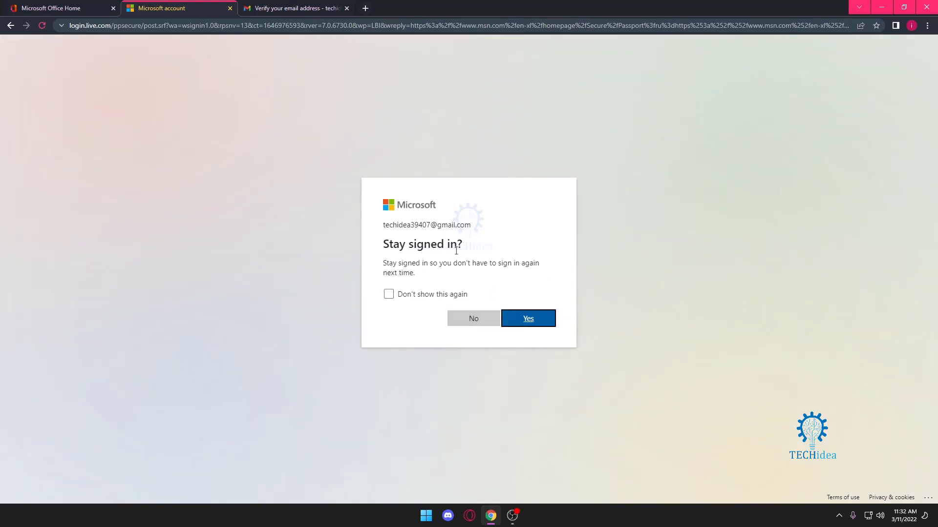
mouse_move(489, 334)
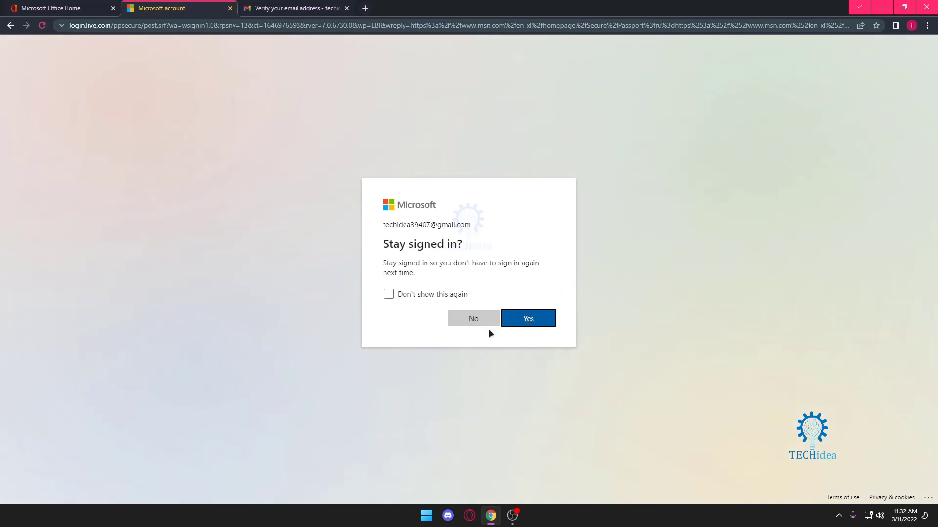
Answer the Stay signed in prompt and bring up the Office home page
click(526, 318)
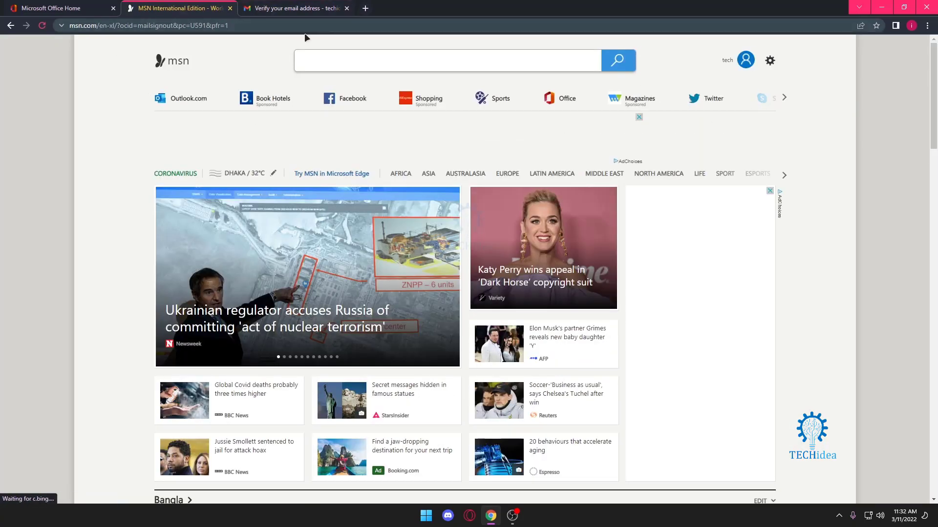
click(59, 8)
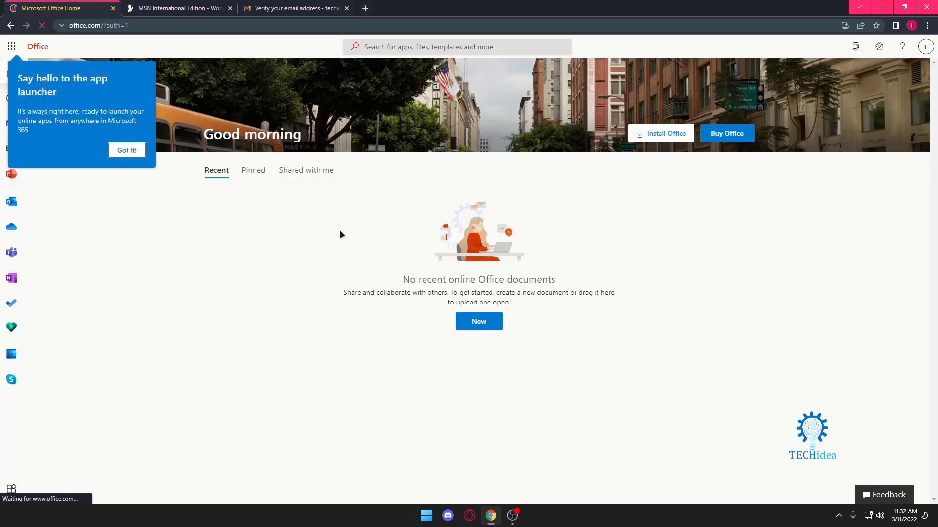
Dismiss the app launcher tip and view the Outlook Team welcome email in the inbox
click(126, 150)
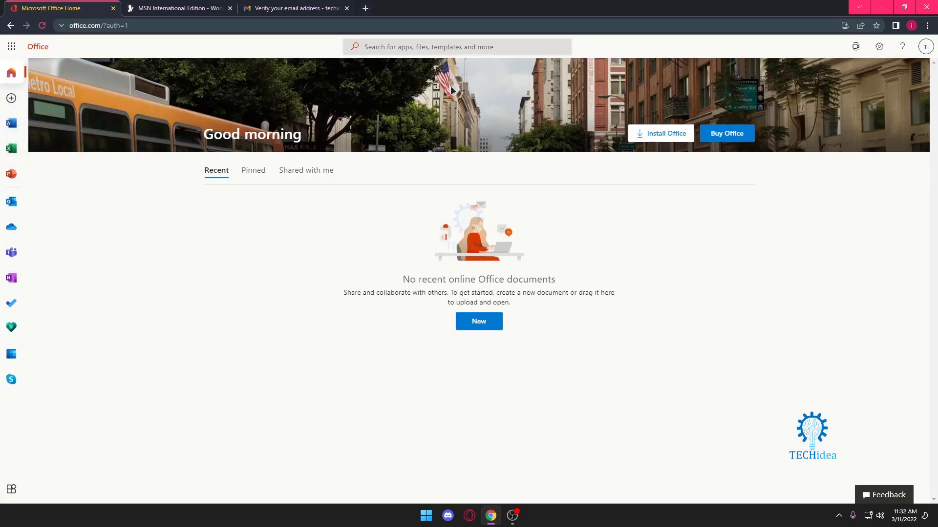
mouse_move(11, 201)
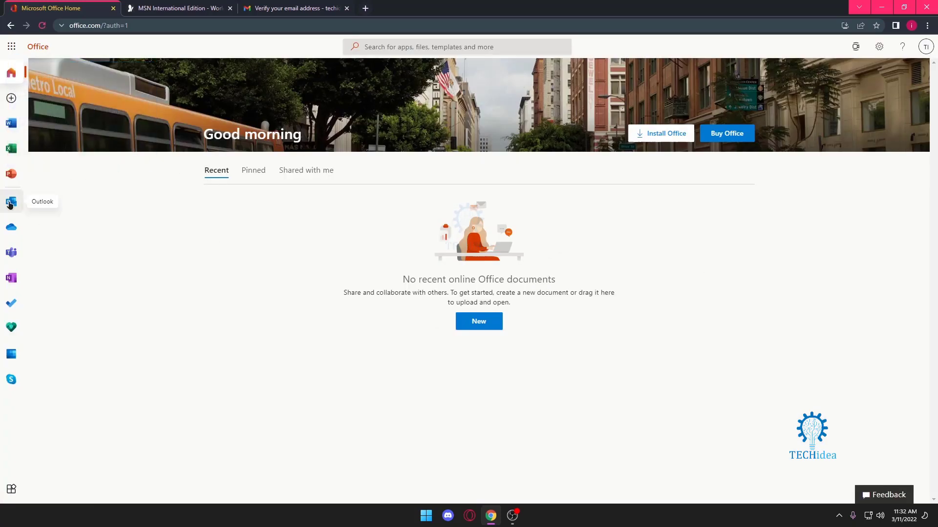
click(10, 201)
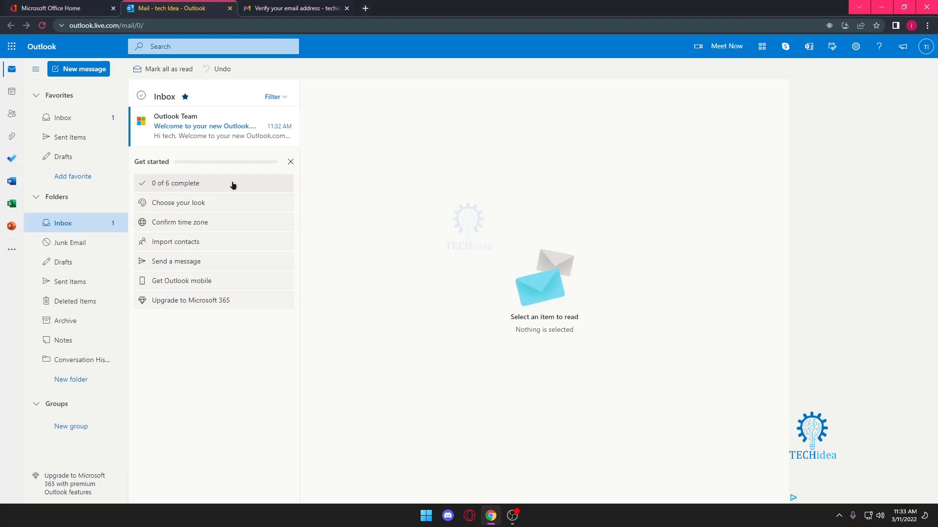
mouse_move(383, 205)
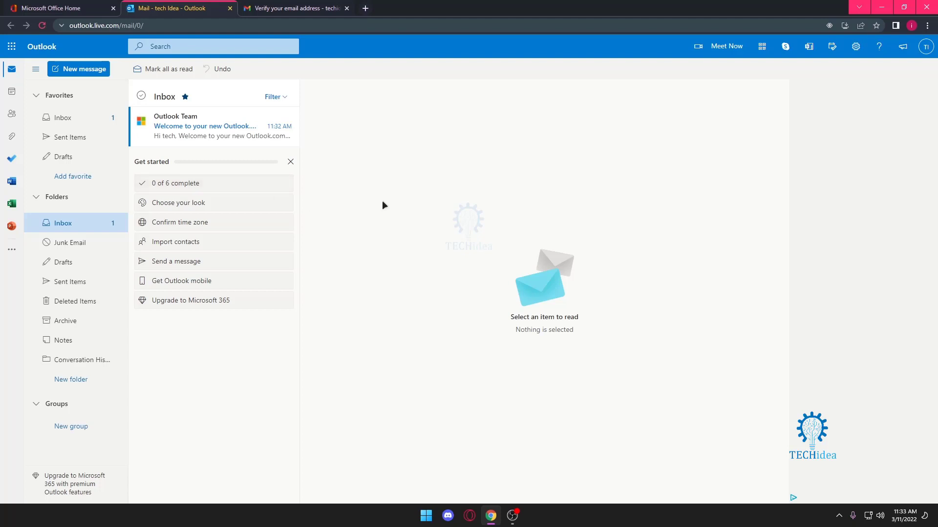